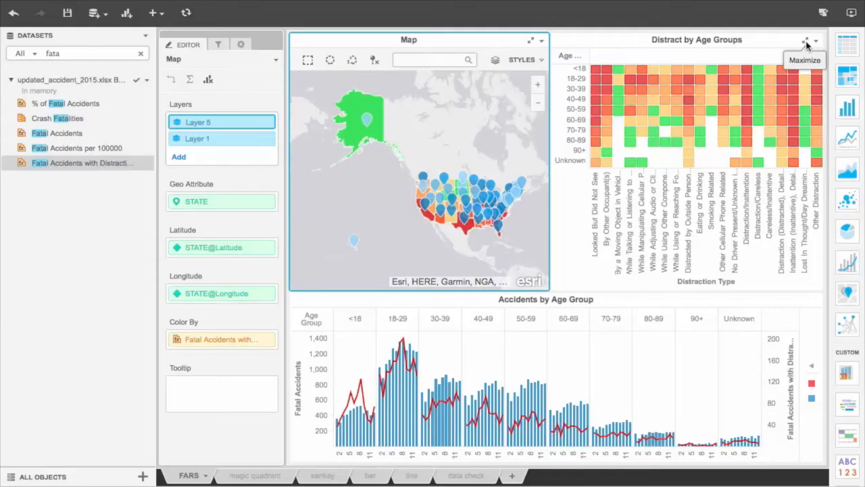
Step: Maximize the map to review its state layer, coloured by Fatal Accidents with Crash Fatalities tooltip
left_click(808, 42)
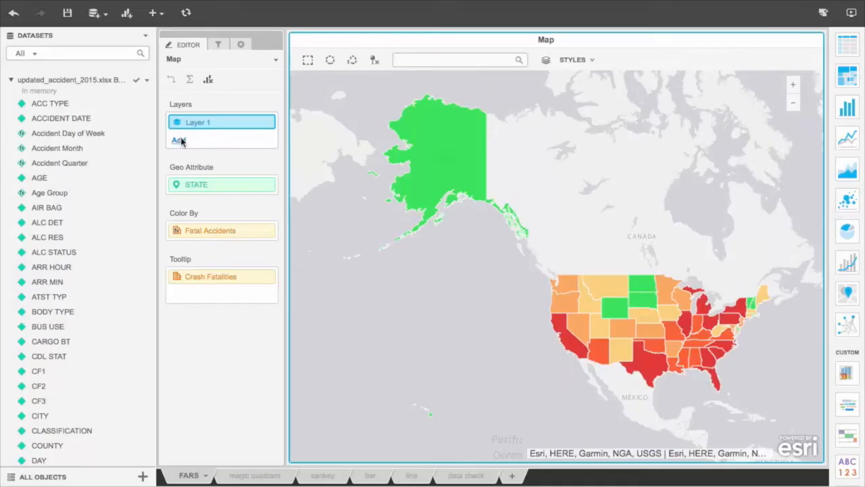
Step: Add a second map layer of STATE pins coloured by Fatal Accidents with Distraction
left_click(178, 140)
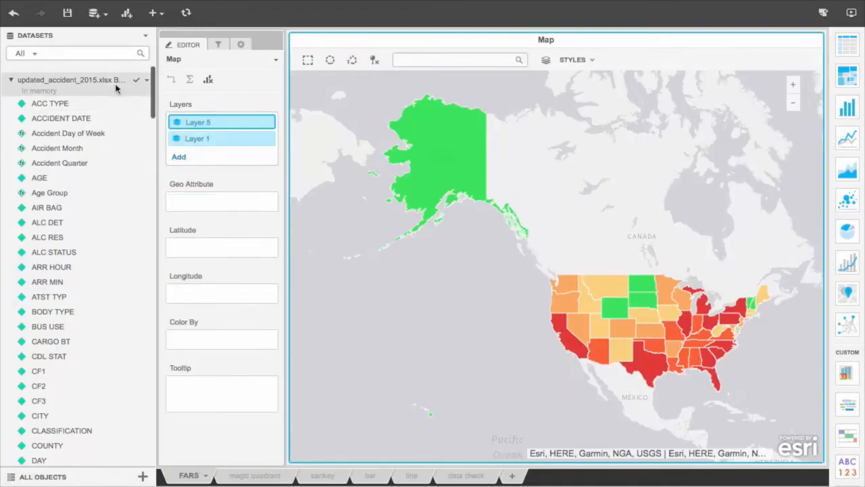
type("state")
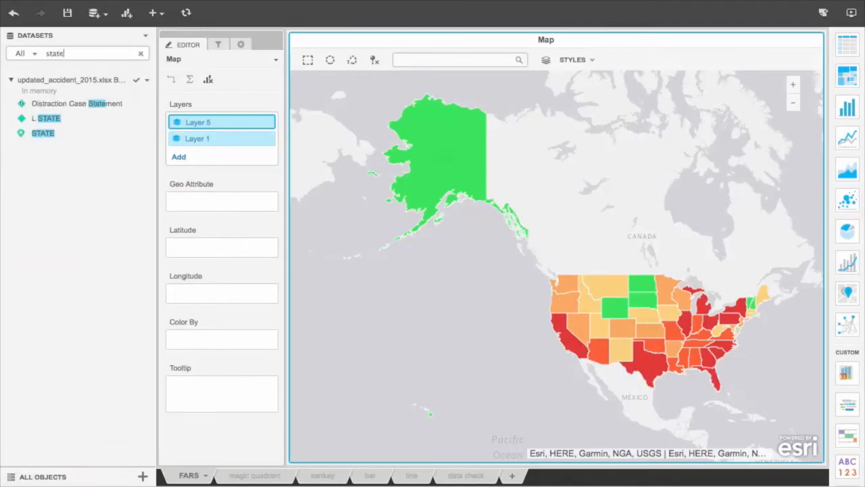
left_click_drag(43, 132, 222, 201)
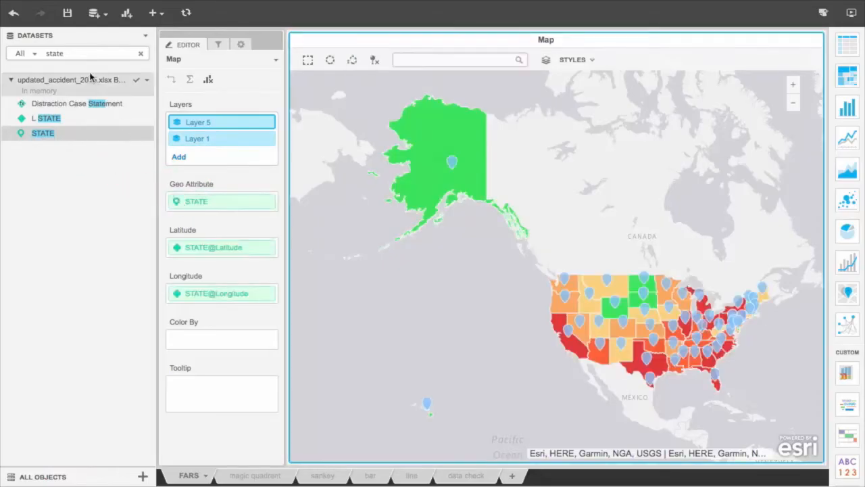
type("fata")
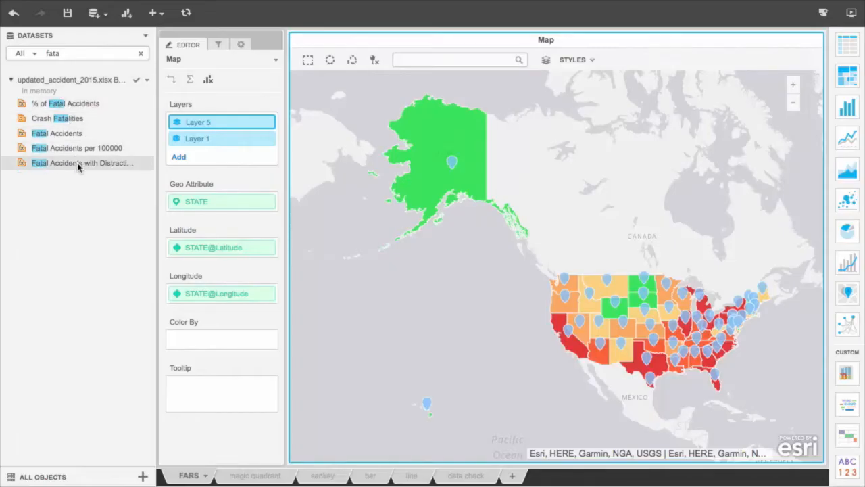
left_click(81, 163)
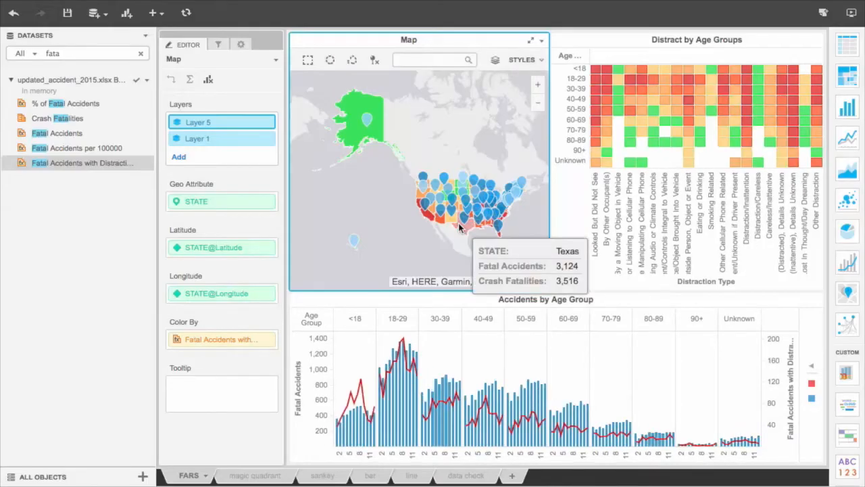
Step: Insert a SEX filter and test it with Female and Male before returning to All
left_click(154, 12)
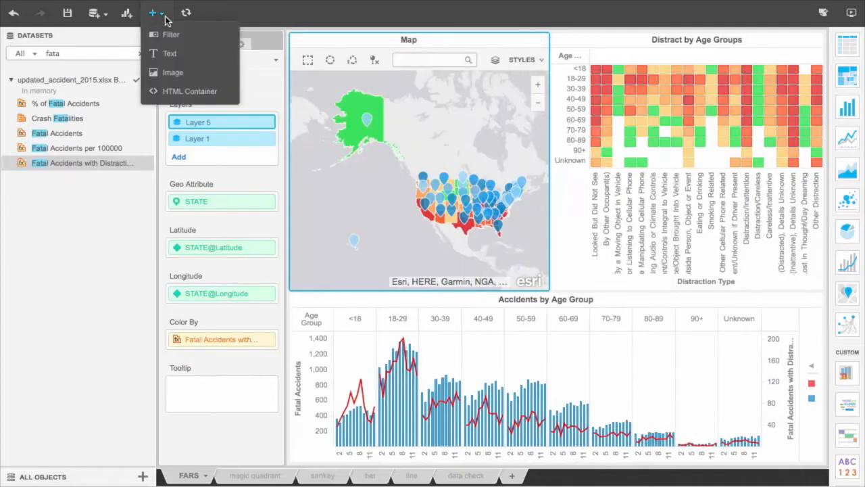
mouse_move(170, 35)
type("sex")
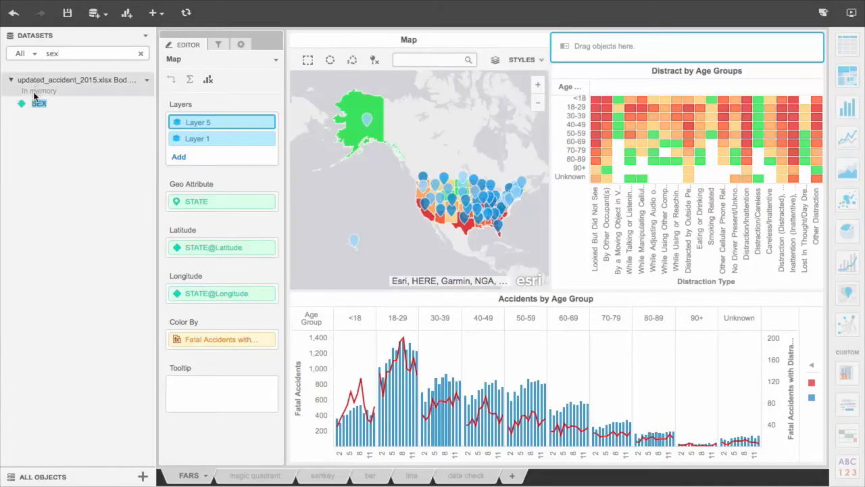
left_click(39, 102)
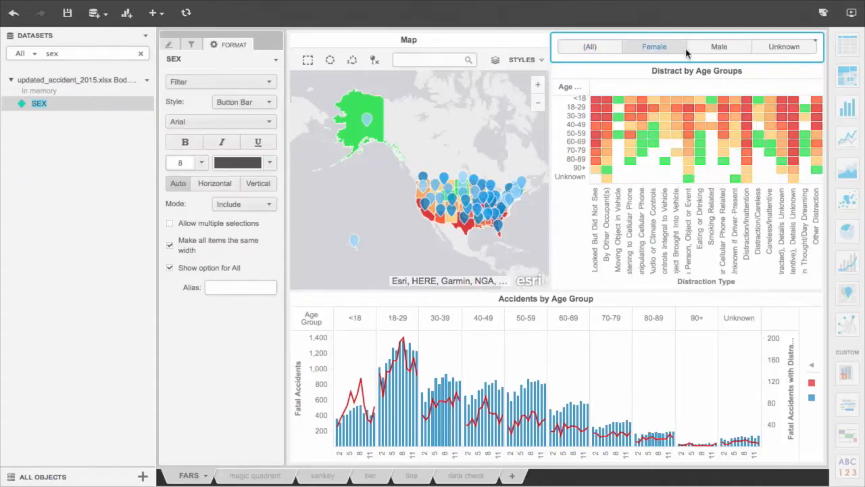
left_click(718, 46)
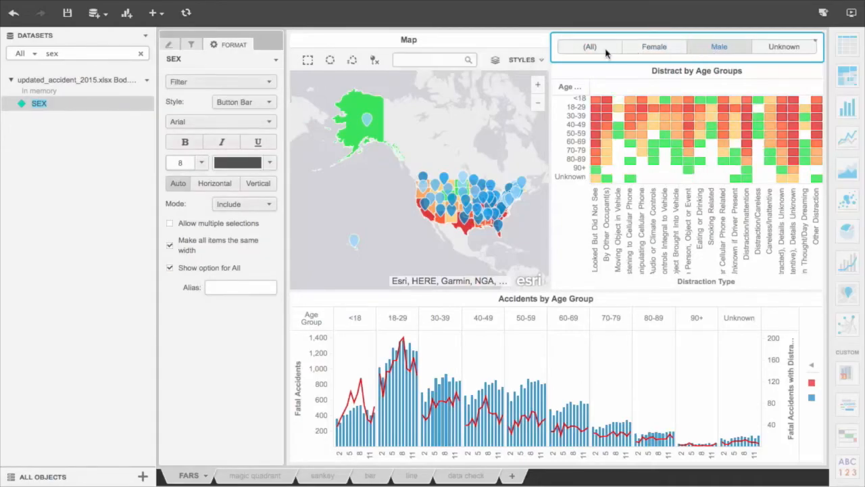
left_click(590, 46)
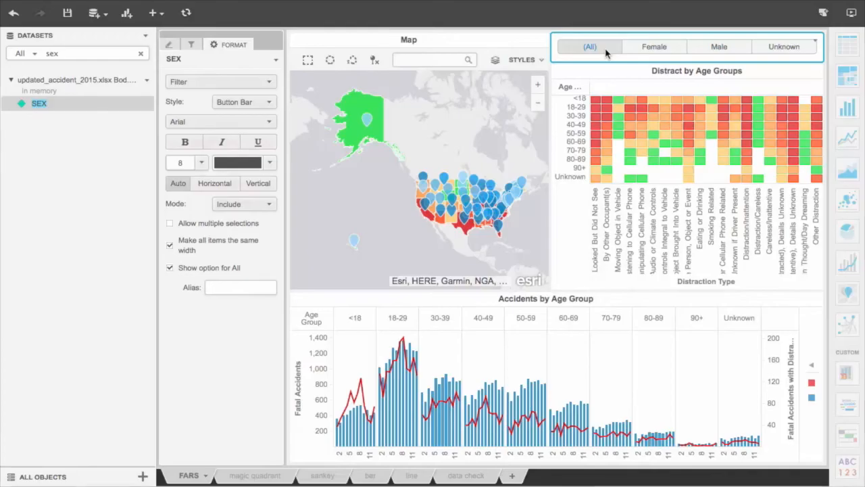
left_click(545, 298)
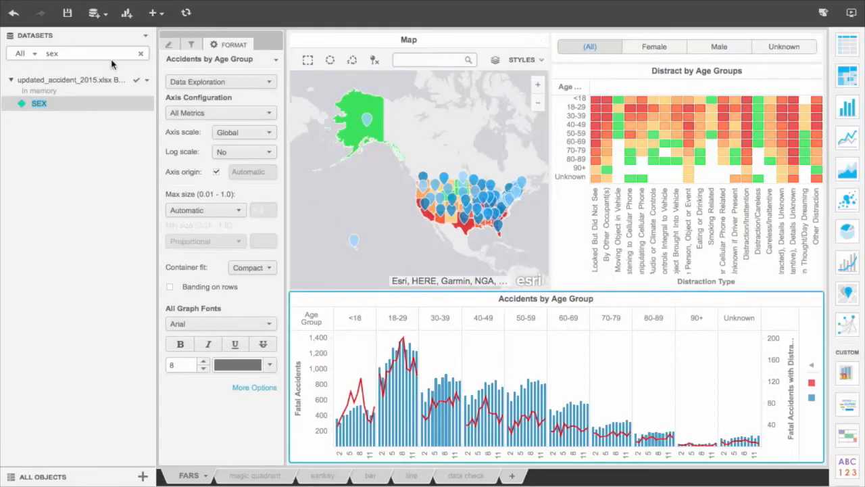
Step: Break the Accidents by Age Group chart down by HOUR along its horizontal axis
type("hour")
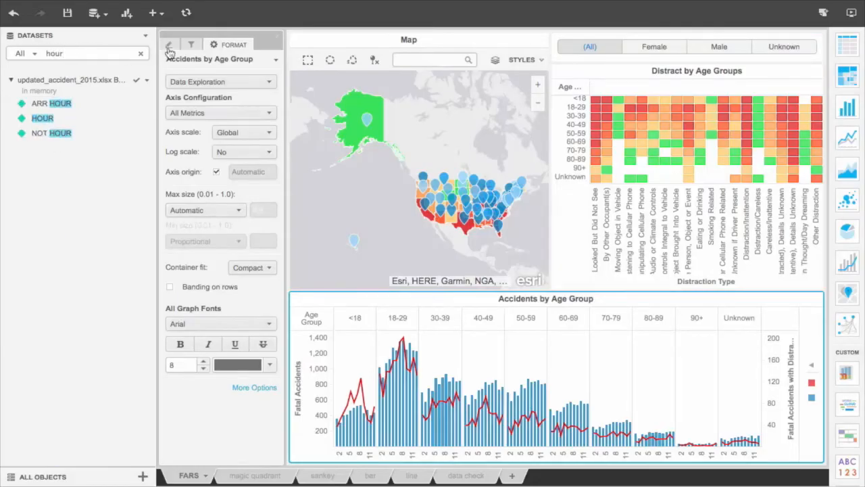
left_click(188, 44)
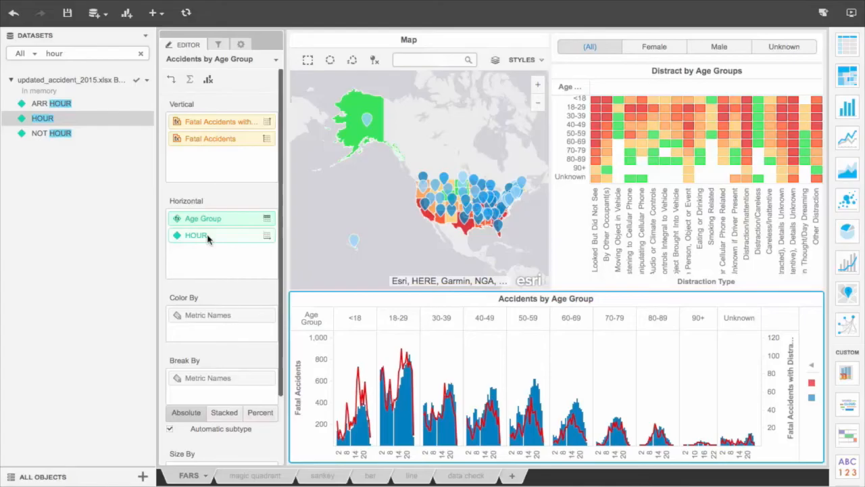
mouse_move(213, 238)
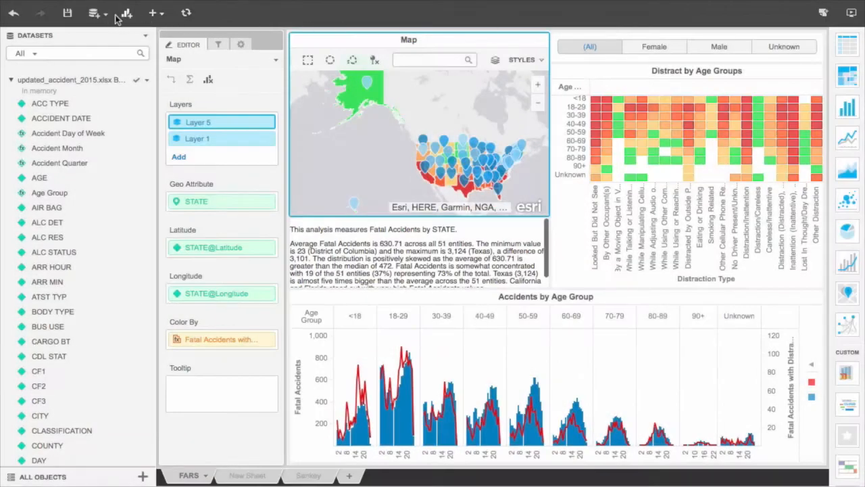
Step: Import the Roads worksheet of Road Condition.xlsx from disk as new data
left_click(93, 12)
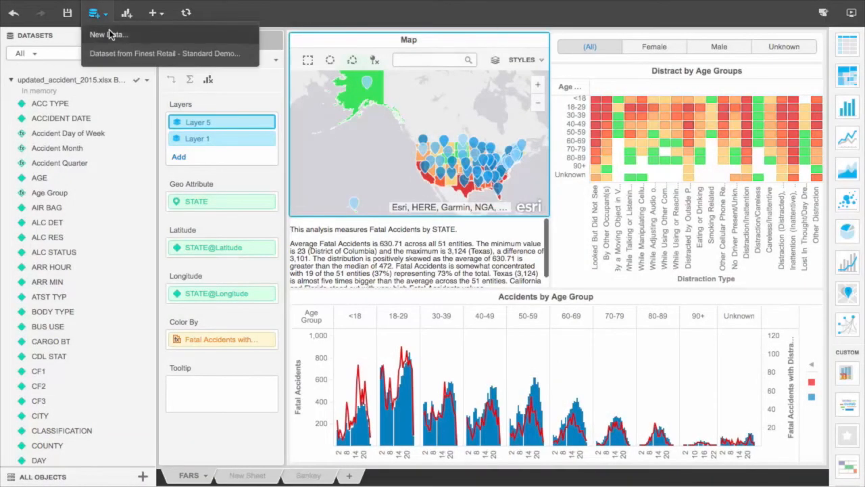
left_click(107, 35)
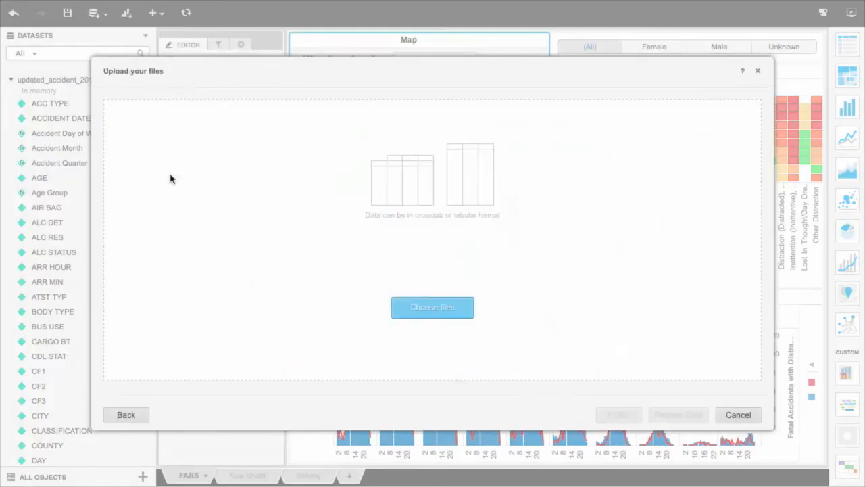
left_click(432, 306)
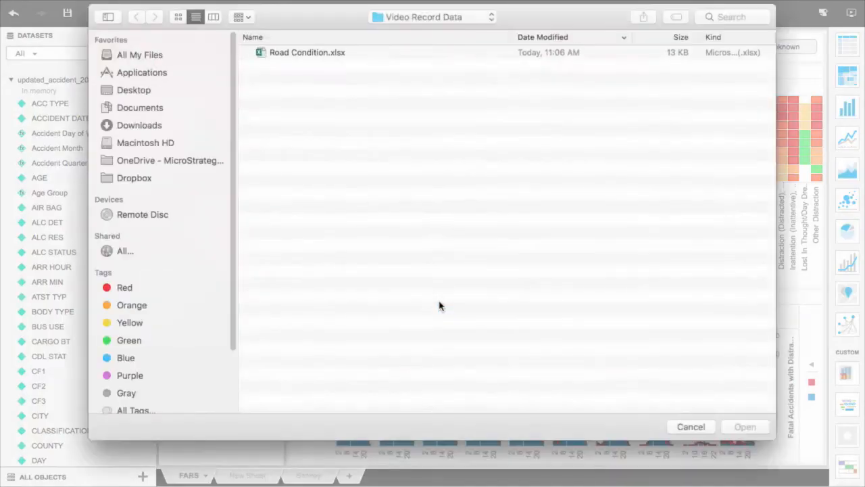
left_click(307, 53)
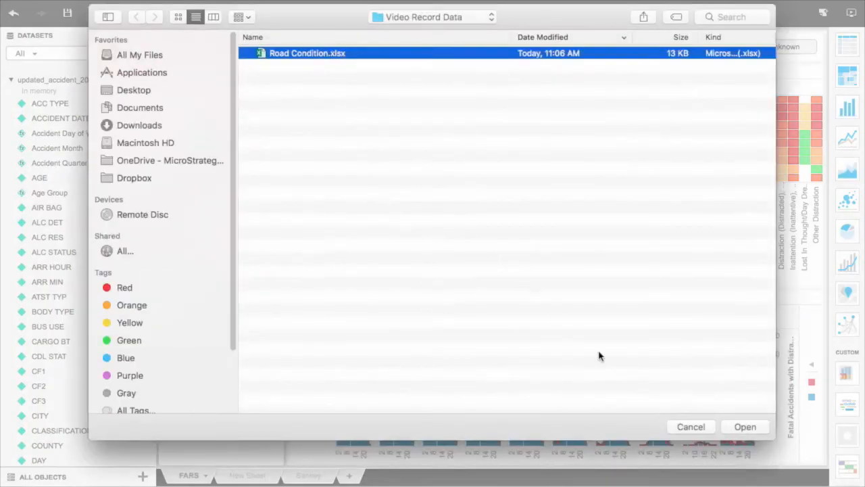
left_click(745, 426)
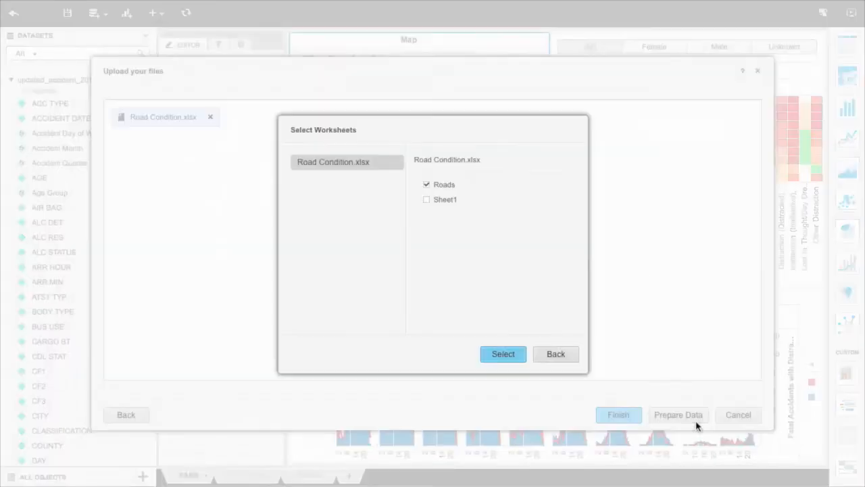
left_click(502, 353)
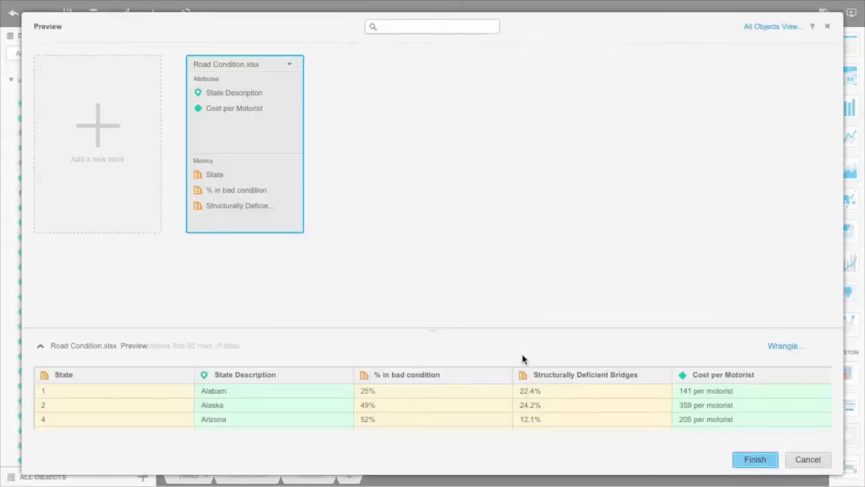
mouse_move(584, 358)
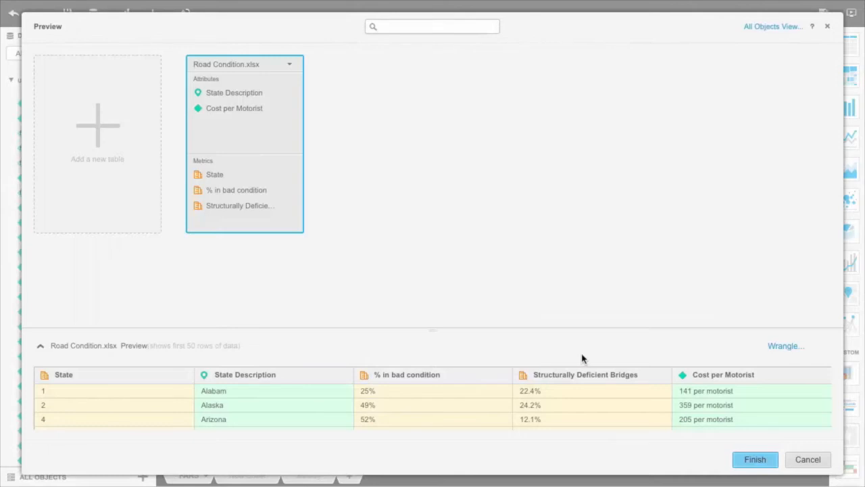
Step: Make Cost per Motorist numeric by removing its 'per motorist' text, and fix Alabama
left_click(786, 345)
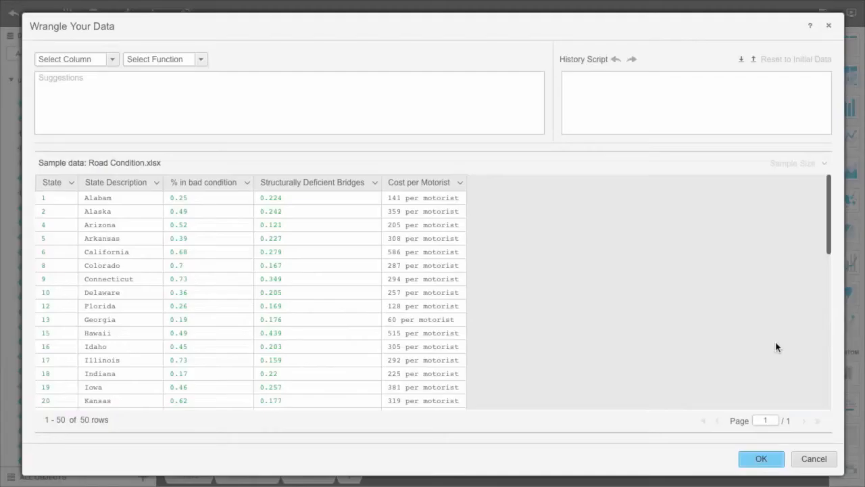
left_click(419, 183)
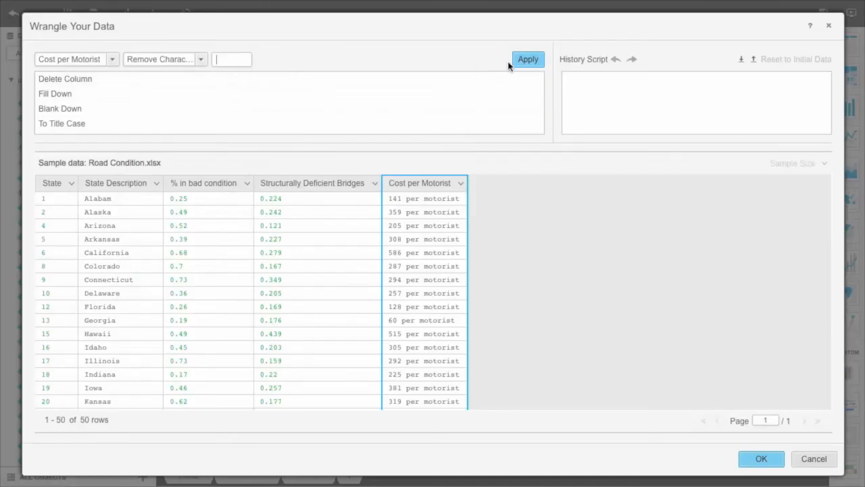
left_click(528, 59)
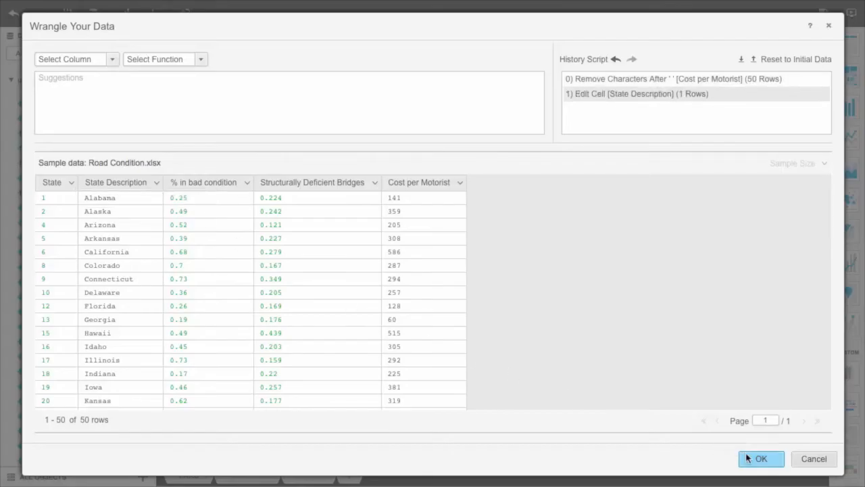
left_click(760, 458)
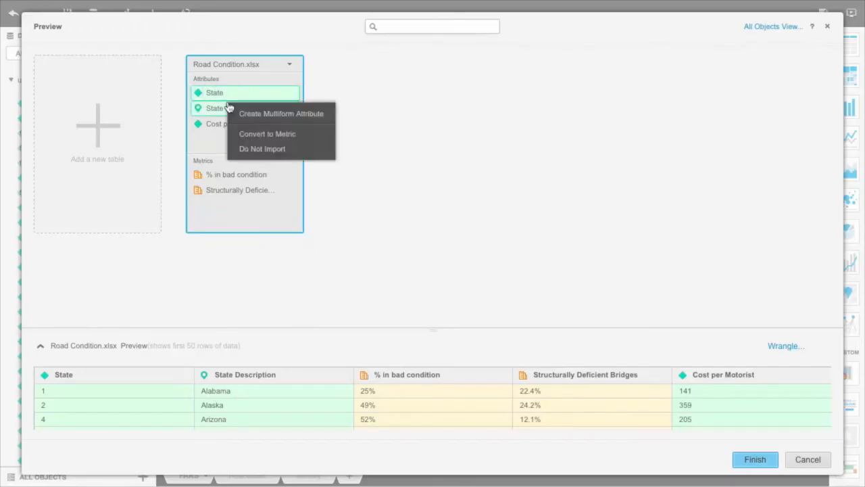
Step: Combine State and State Description into one multiform State attribute and add another table
left_click(281, 114)
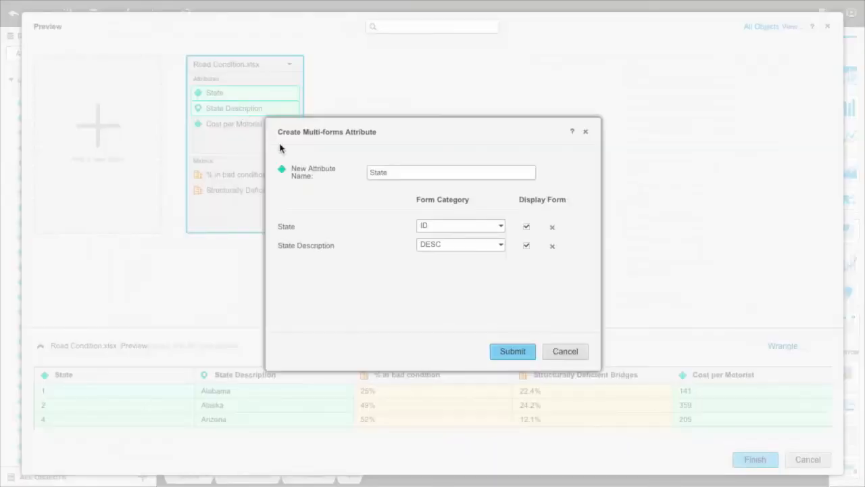
left_click(511, 351)
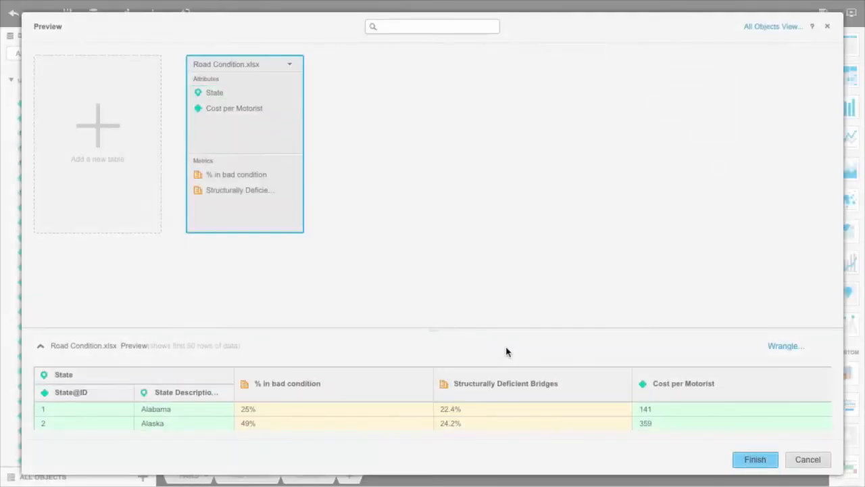
left_click(97, 129)
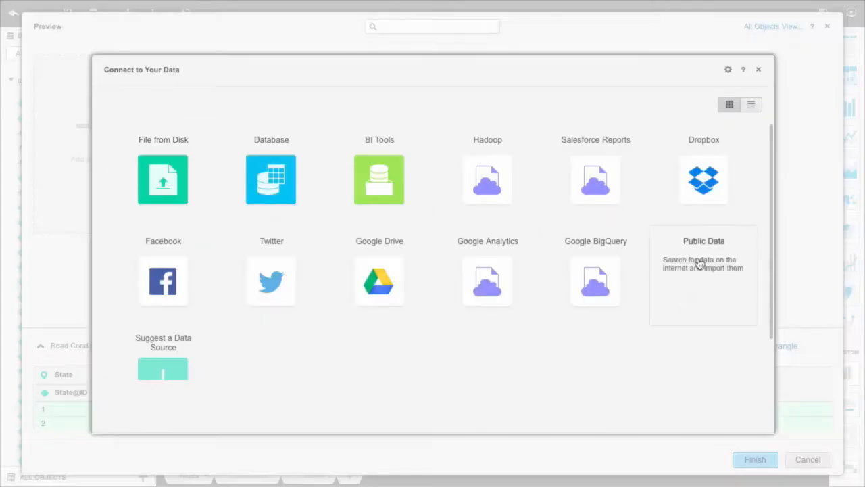
Step: Add the Wikipedia U.S. states and territories population table from Public Data
left_click(702, 277)
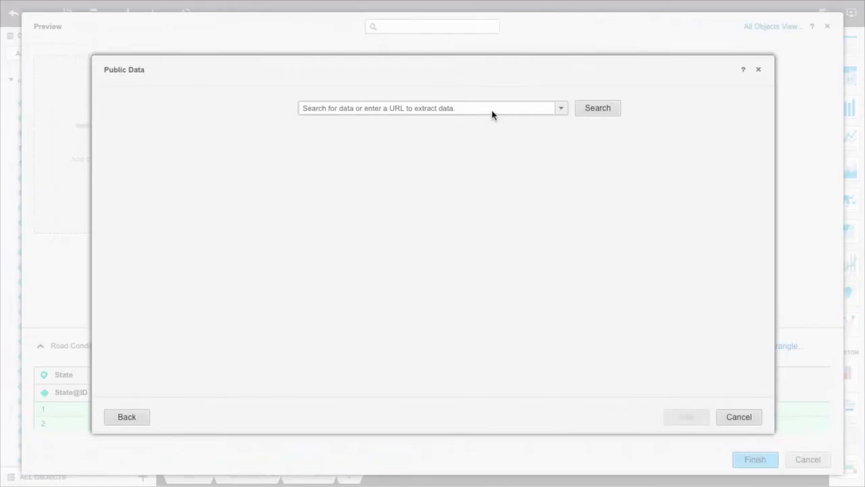
type("https://en.wikipedia.org/wiki/List_of_U.S._states_and_territories_by_population")
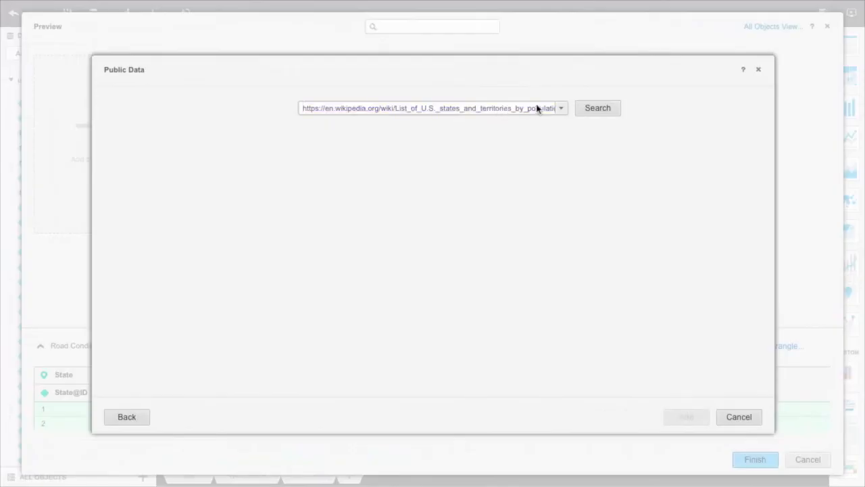
left_click(597, 107)
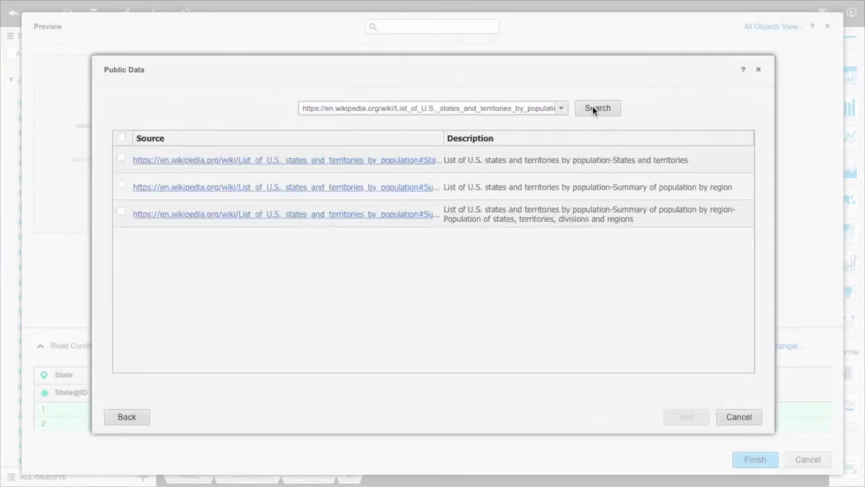
left_click(121, 160)
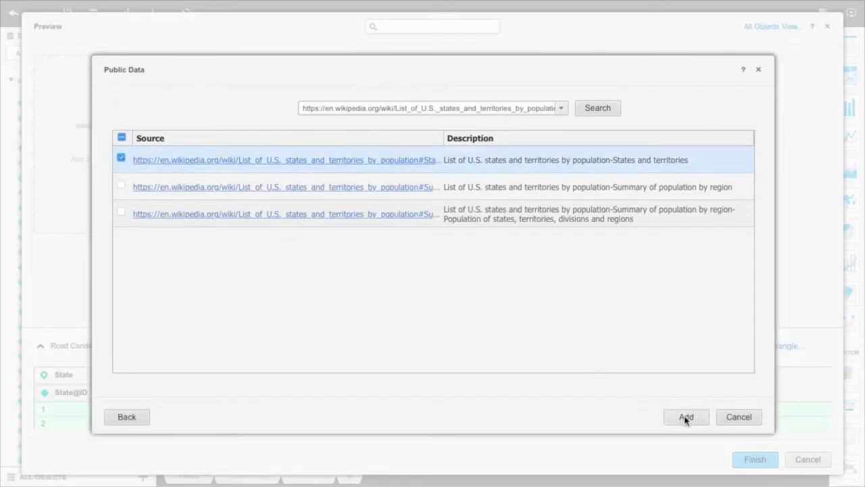
left_click(686, 417)
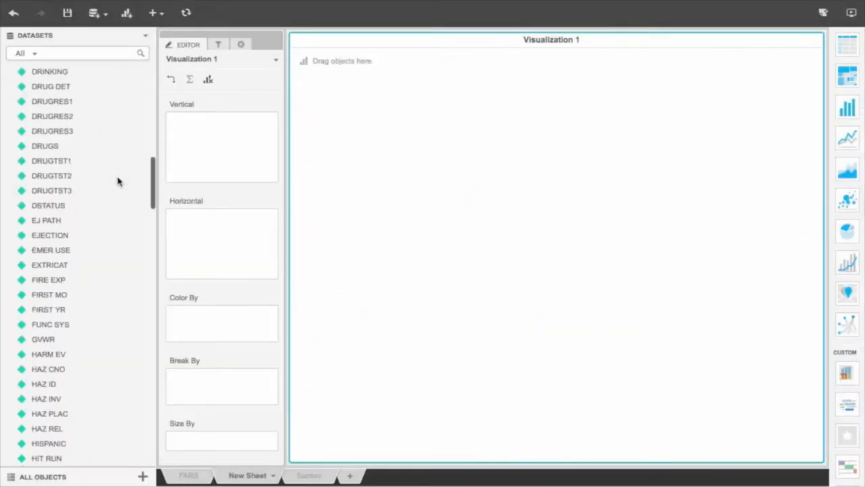
Step: Plot structurally deficient bridges versus % in bad condition per STATE, coloured by Fatal Accidents per 100000
scroll("down", 3)
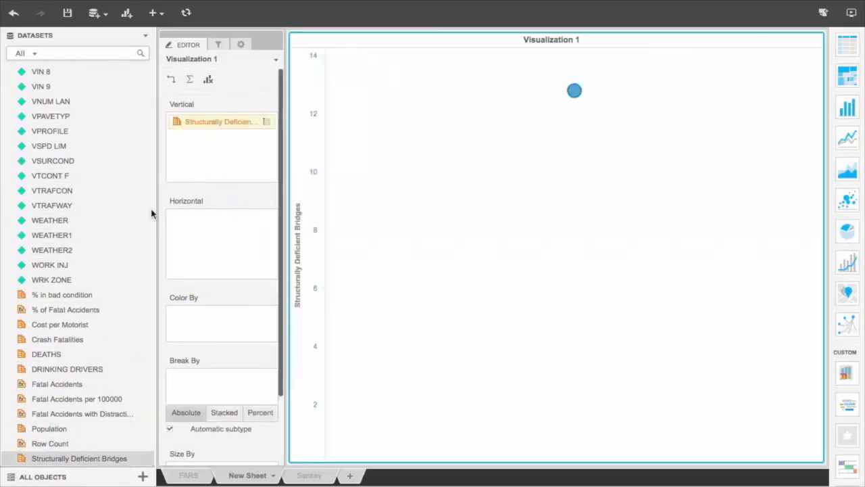
left_click(62, 294)
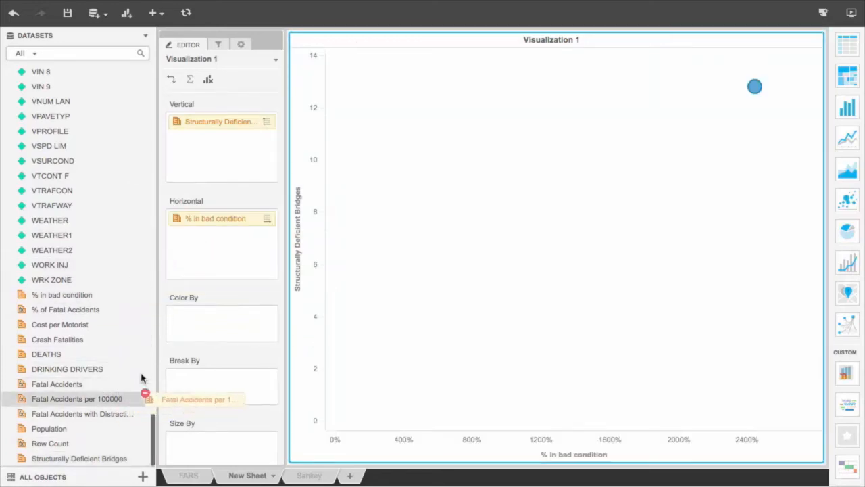
left_click_drag(77, 398, 221, 315)
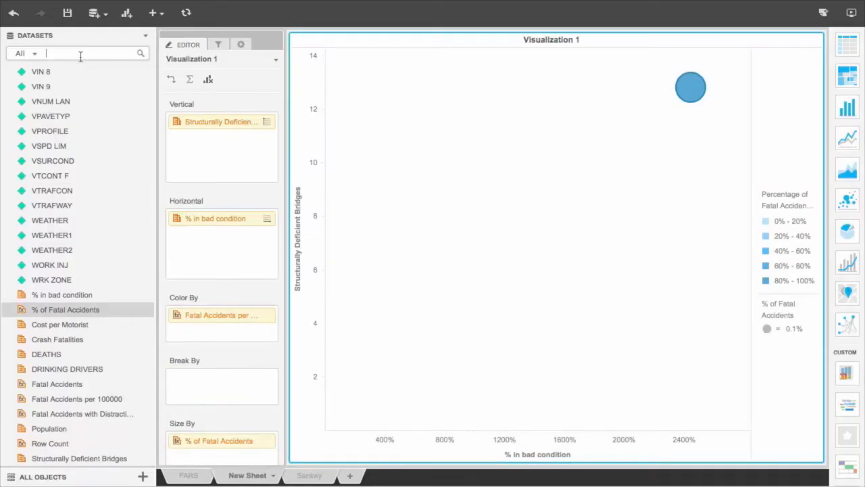
type("state")
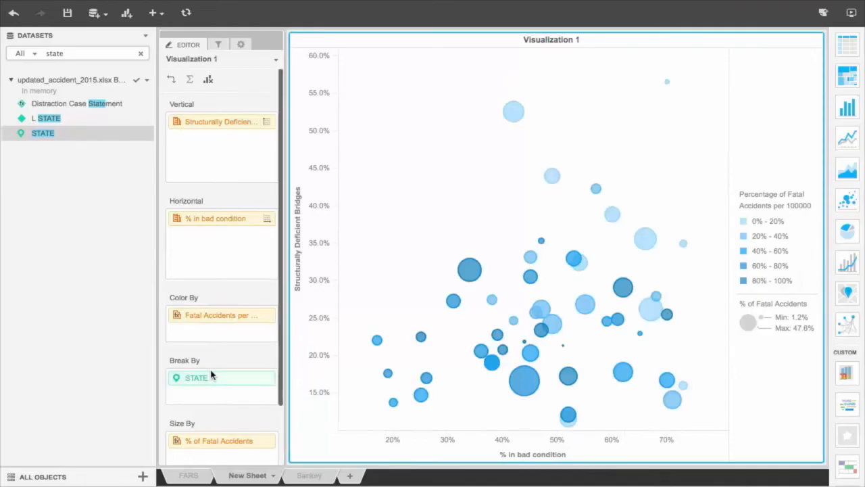
mouse_move(217, 350)
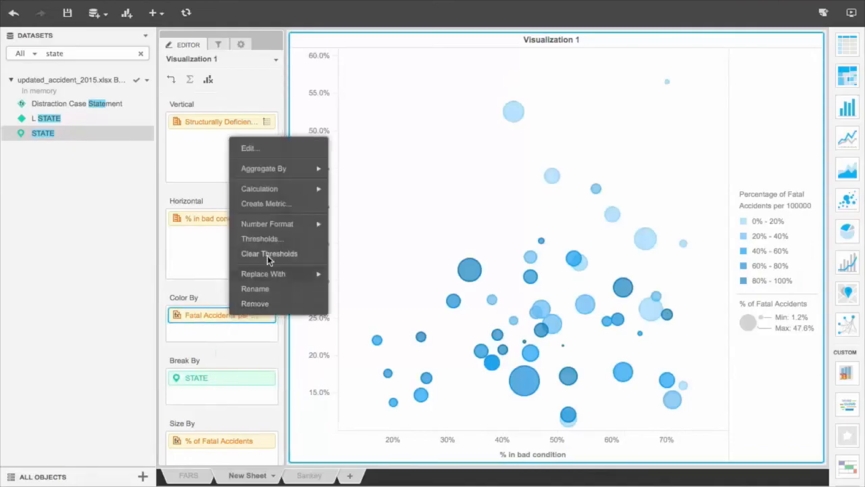
Step: Apply a reversed Red-Orange-Green threshold scale so low fatal-accident values show green
left_click(262, 239)
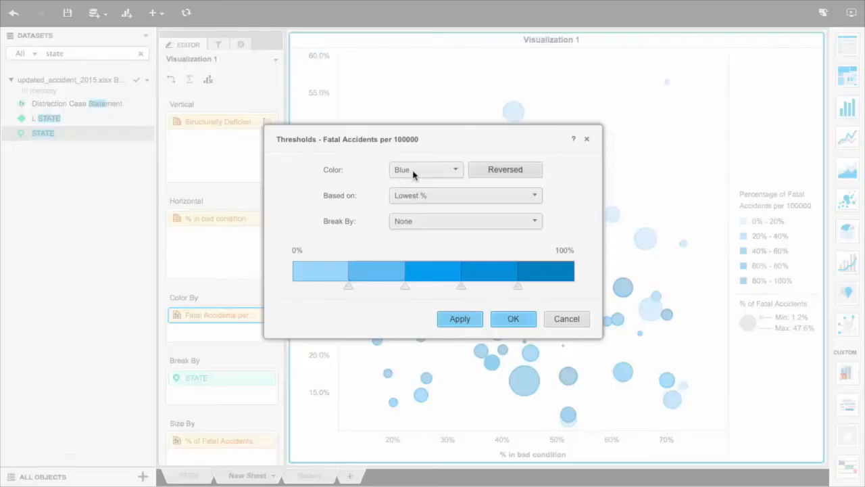
left_click(426, 169)
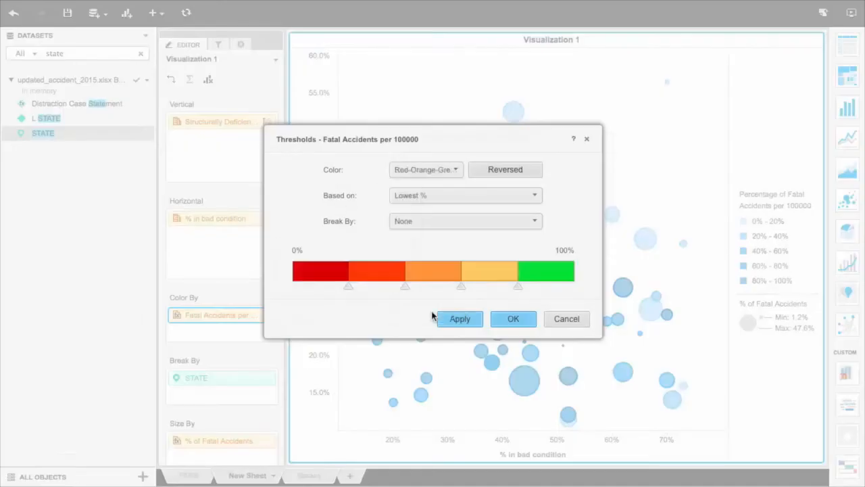
left_click(504, 169)
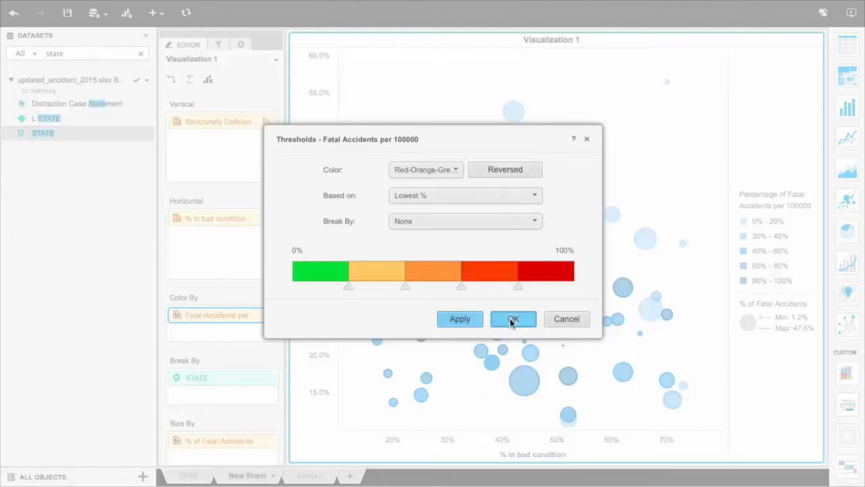
left_click(513, 319)
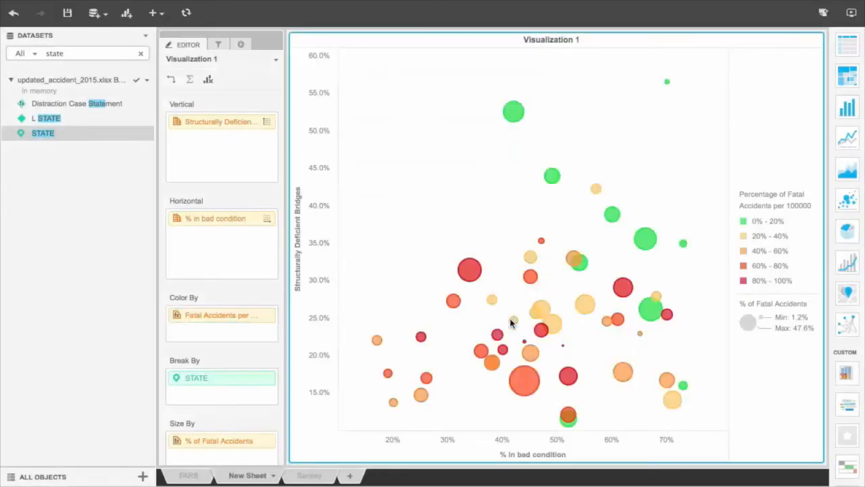
mouse_move(524, 379)
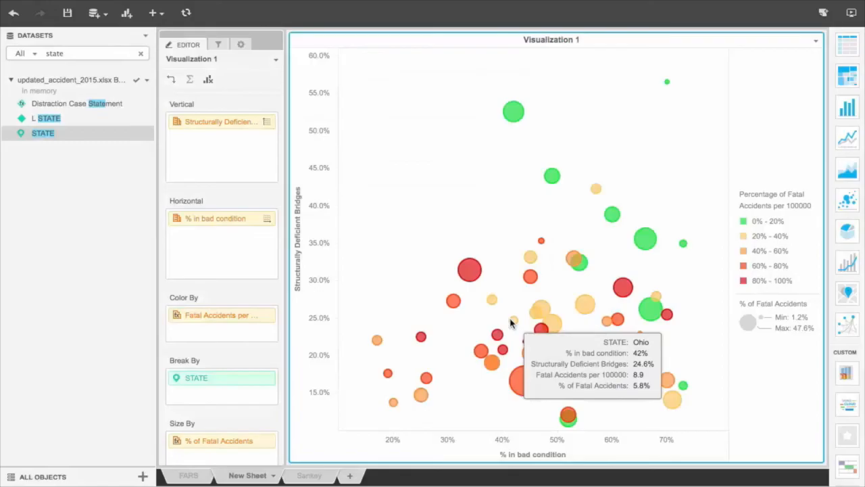
mouse_move(426, 304)
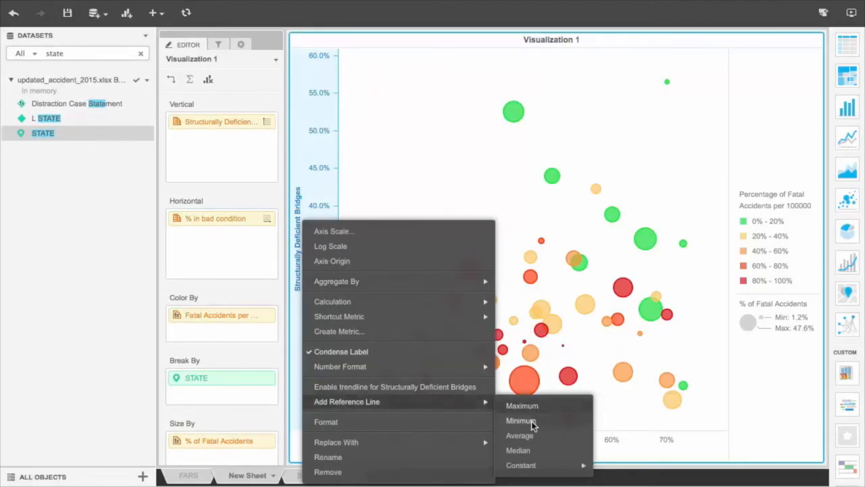
Step: Add a median reference line to split the bubble chart into quadrants
left_click(518, 449)
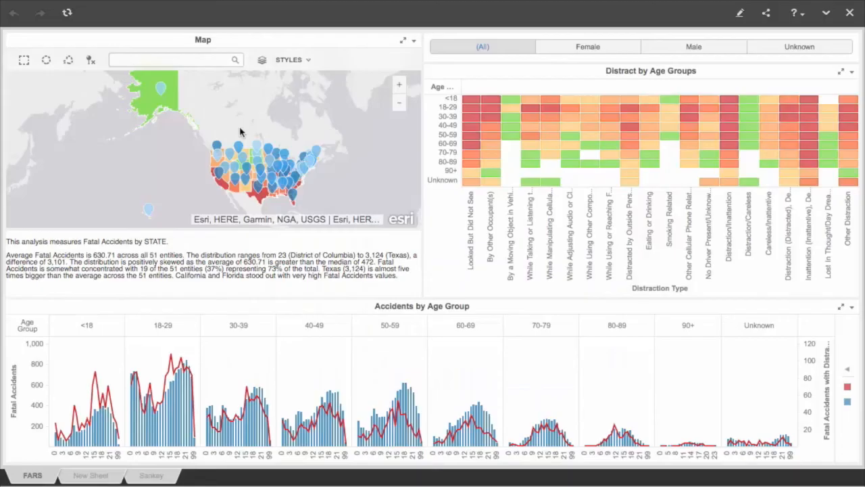
left_click(90, 475)
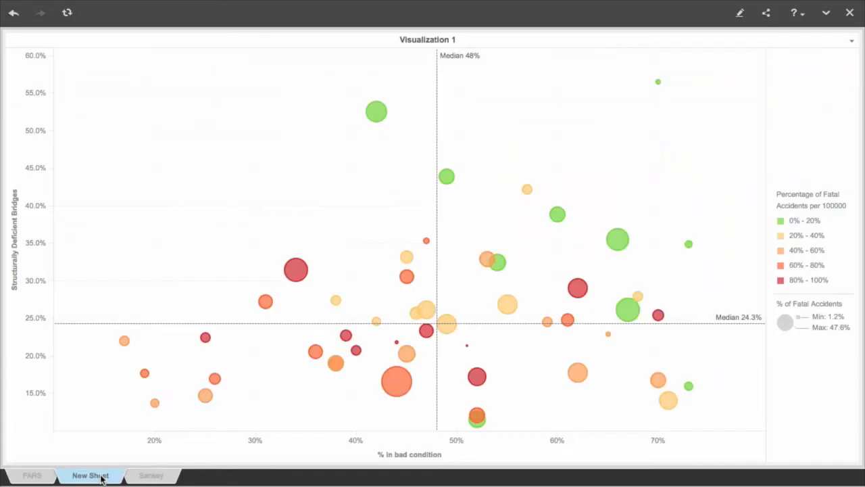
left_click(150, 475)
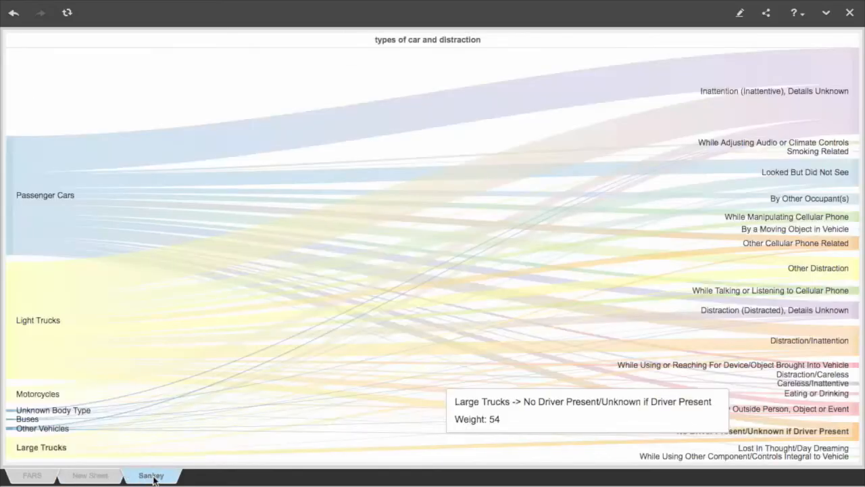
left_click(32, 475)
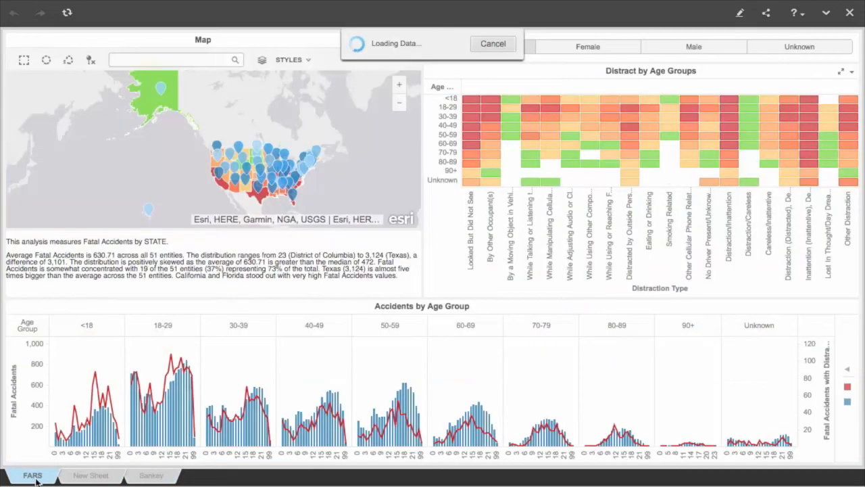
left_click(482, 46)
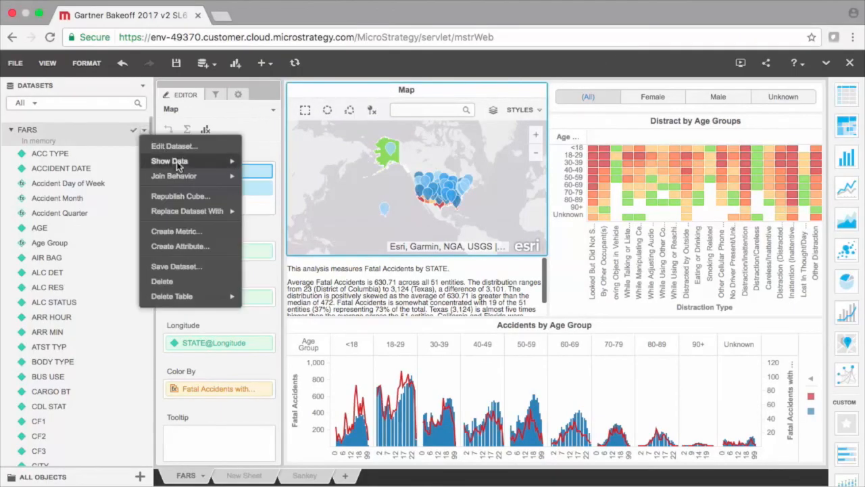
mouse_move(187, 210)
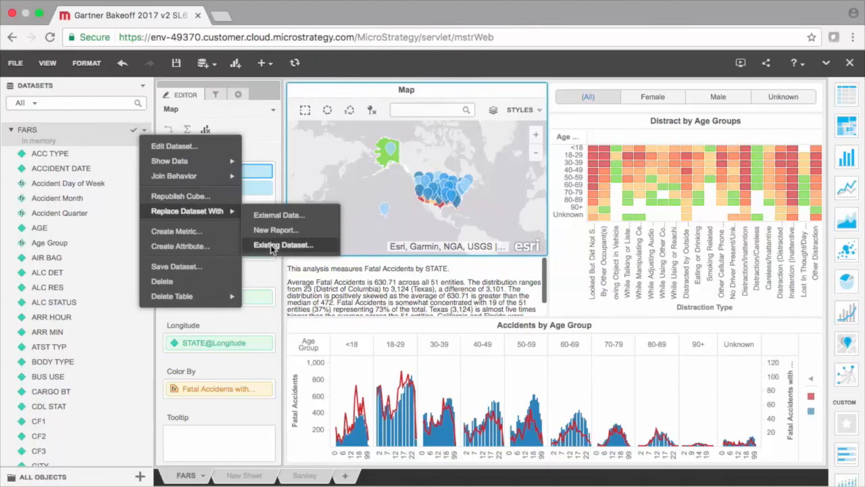
Step: Replace the FARS dataset with an existing dataset and accept the proposed object mappings
left_click(283, 244)
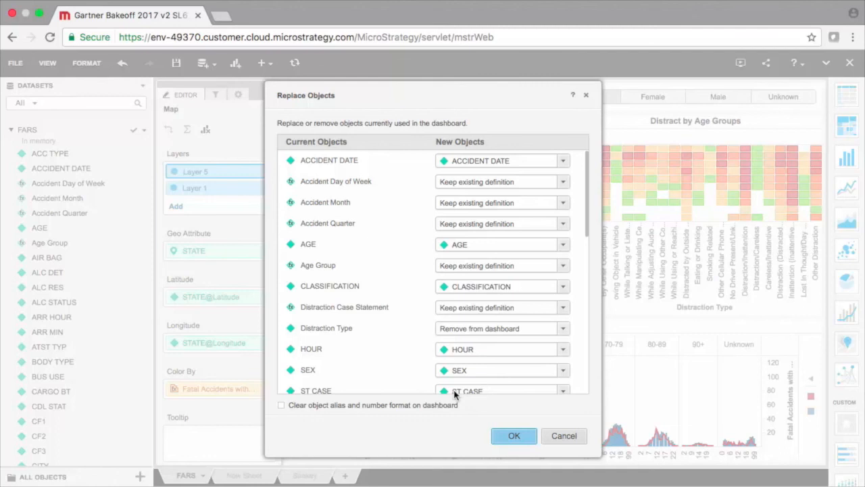
mouse_move(483, 415)
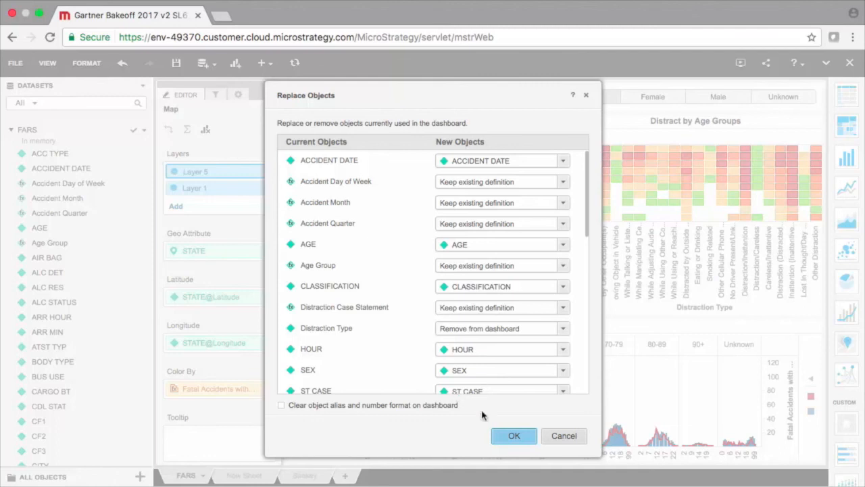
left_click(513, 435)
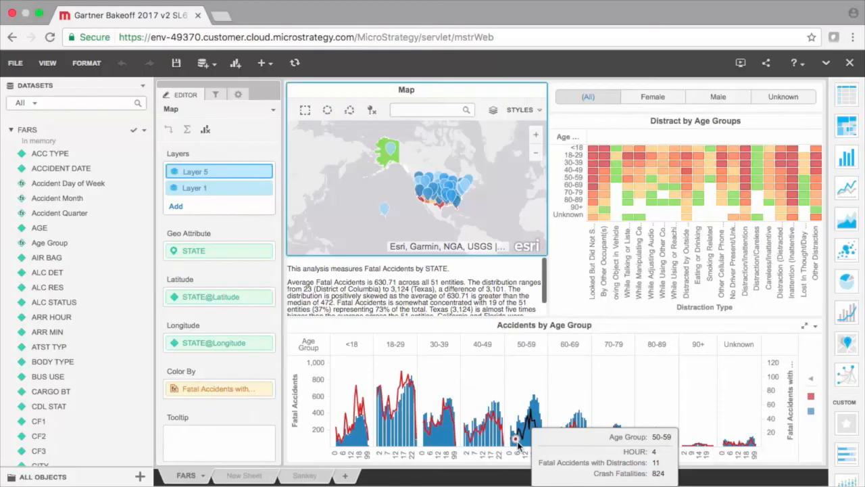
Step: Choose Schedule Delivery to E-mail from the File menu for the Gartner Bakeoff dashboard
left_click(15, 63)
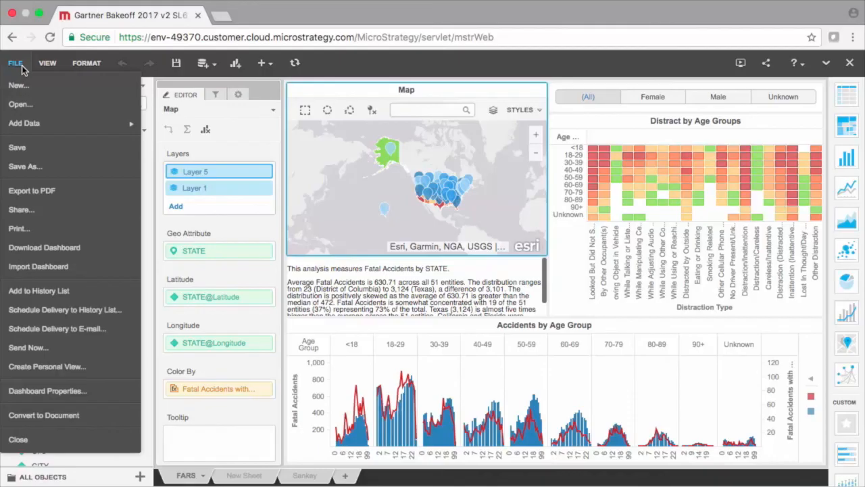
mouse_move(39, 290)
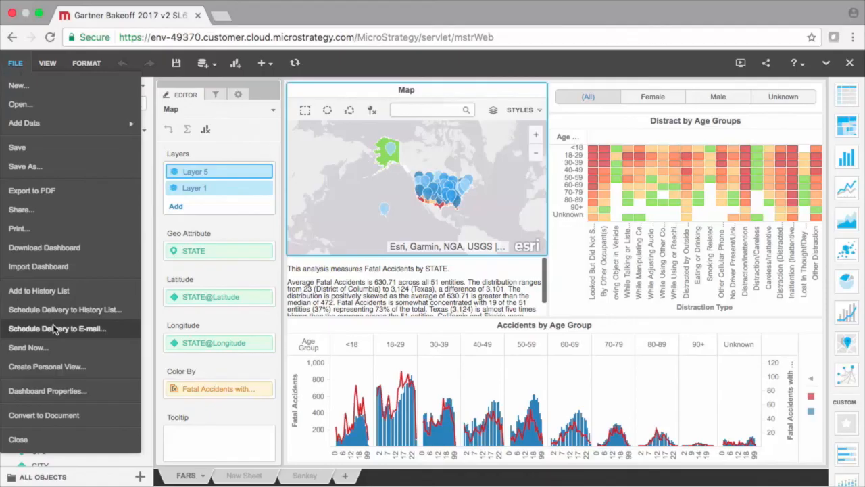
left_click(57, 328)
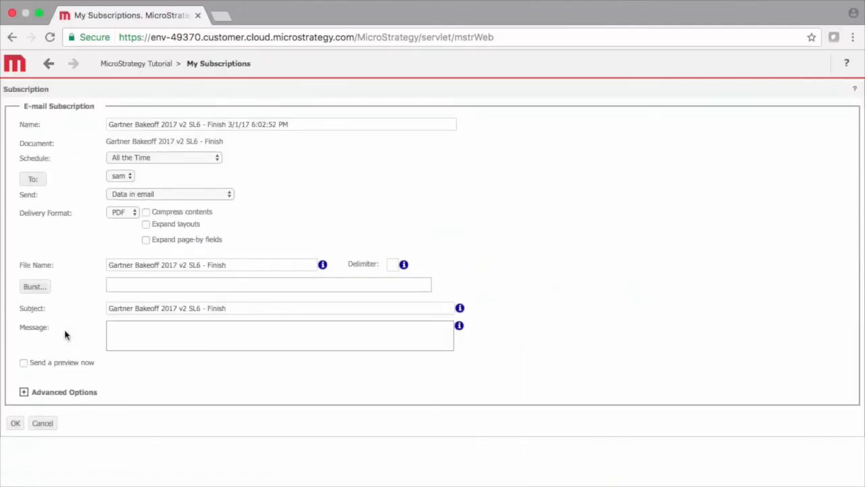
Step: Set the subscription schedule to Monday Morning and the delivery format to MSTR
left_click(163, 157)
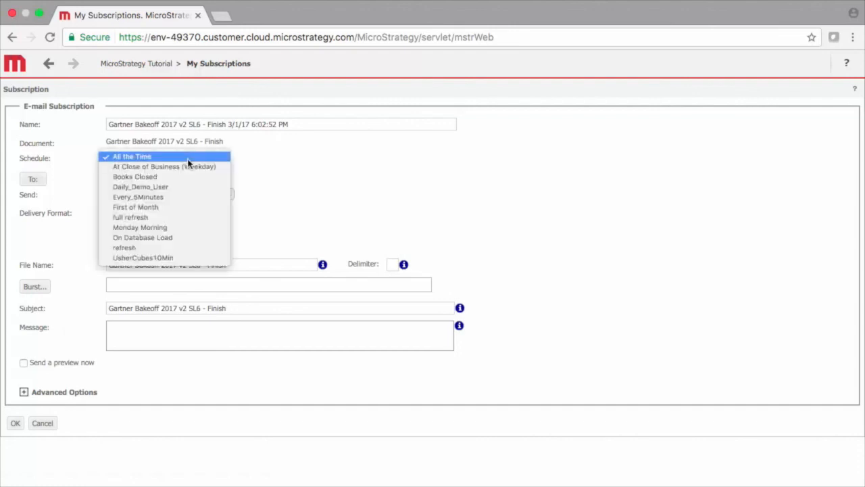
mouse_move(140, 227)
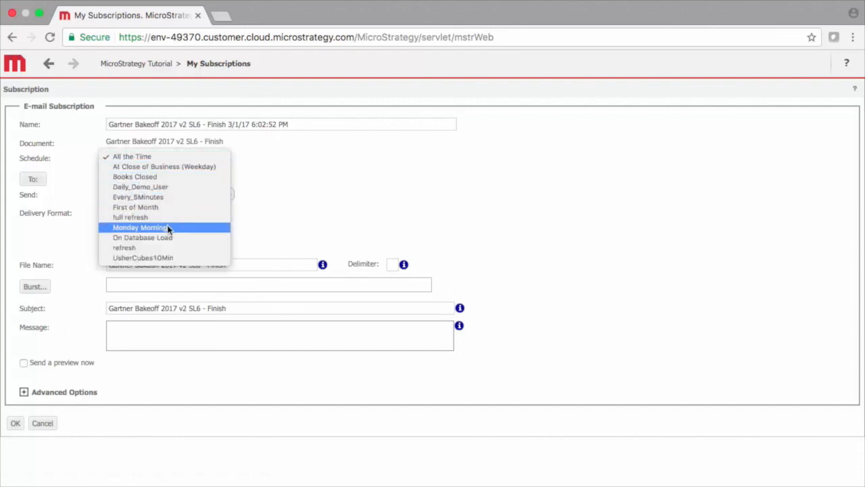
left_click(140, 227)
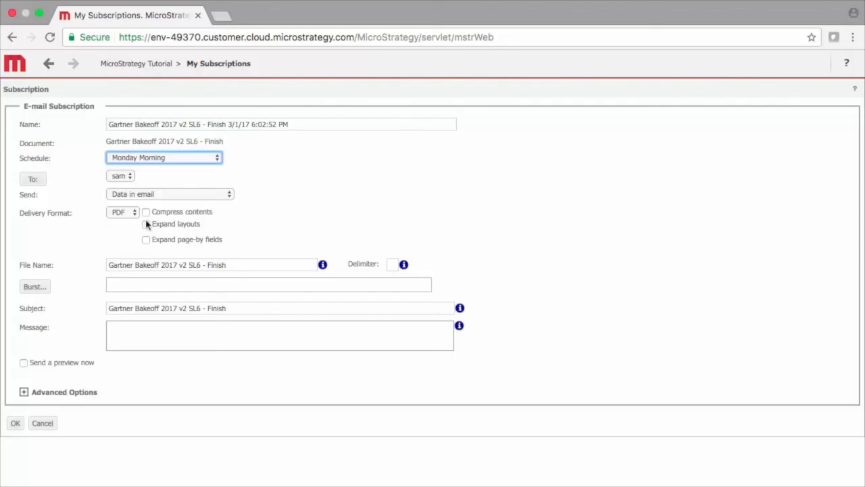
left_click(122, 212)
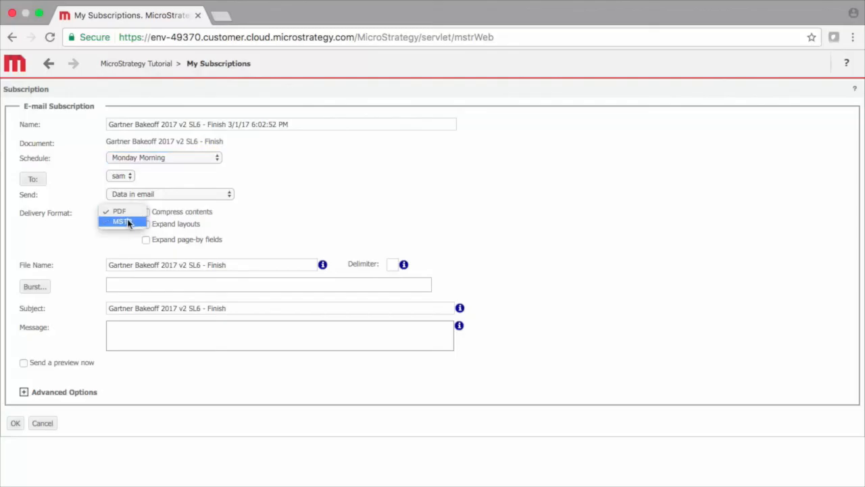
left_click(121, 222)
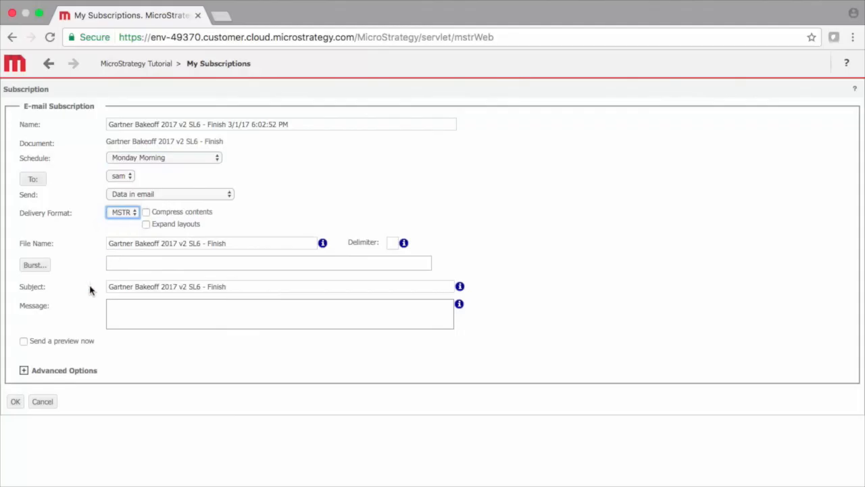